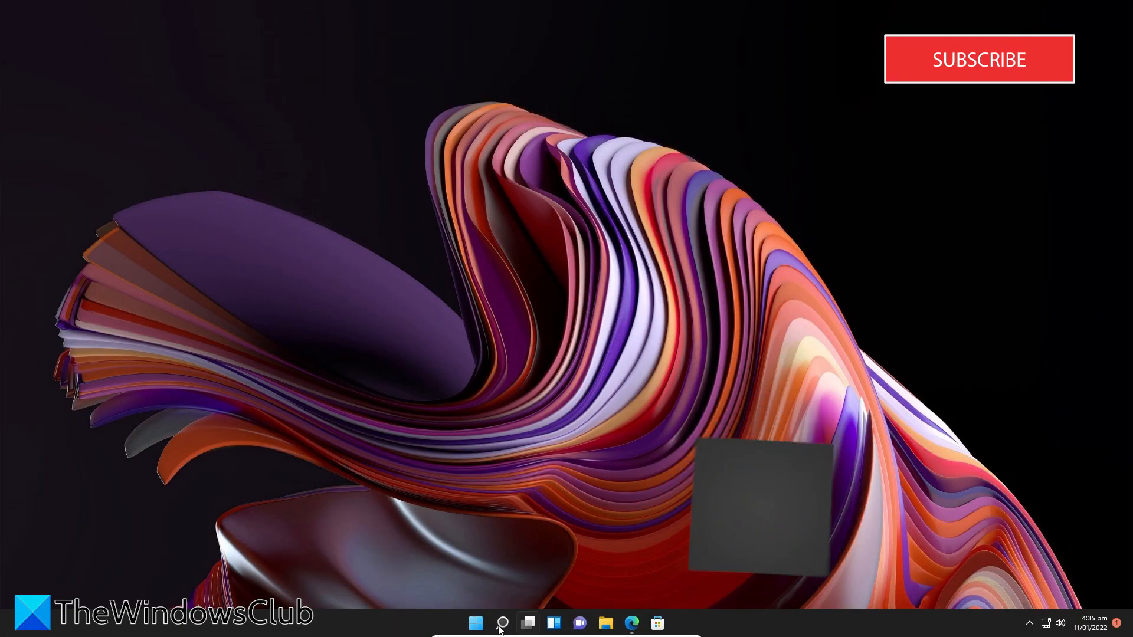
# Search for 'the windows club' from the taskbar search panel
pyautogui.click(501, 623)
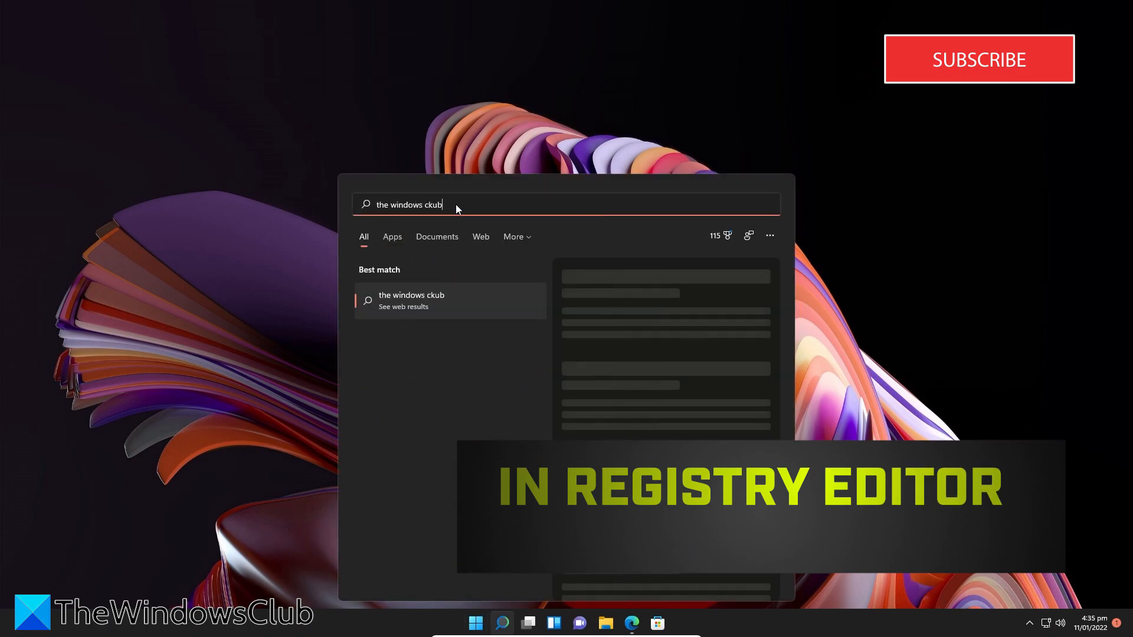
pyautogui.write('the windows club')
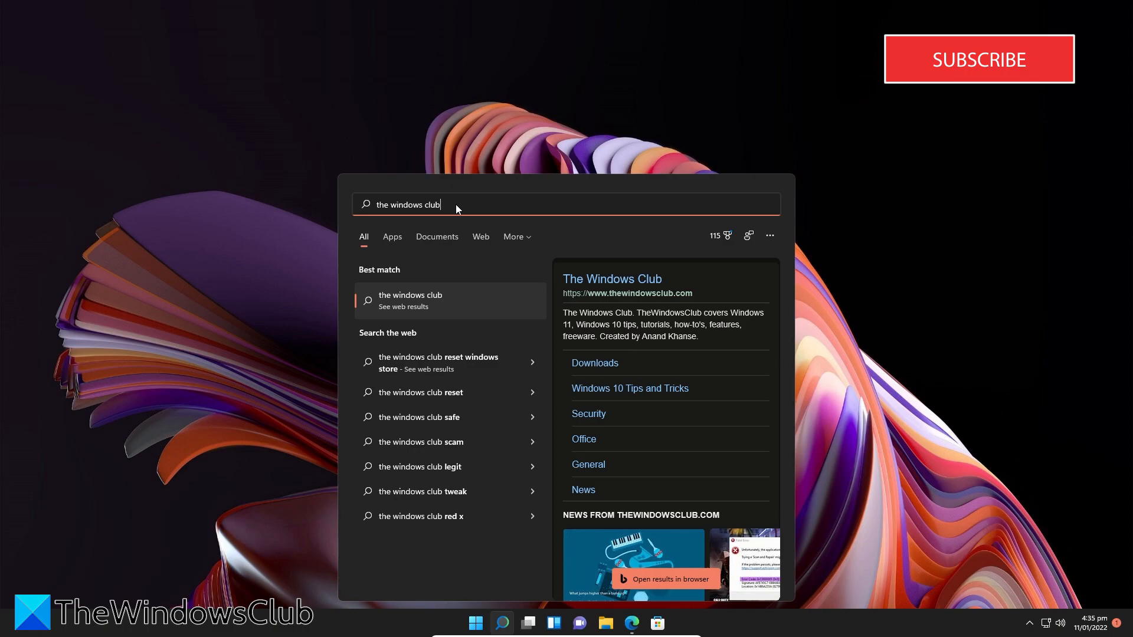
pyautogui.moveTo(623, 242)
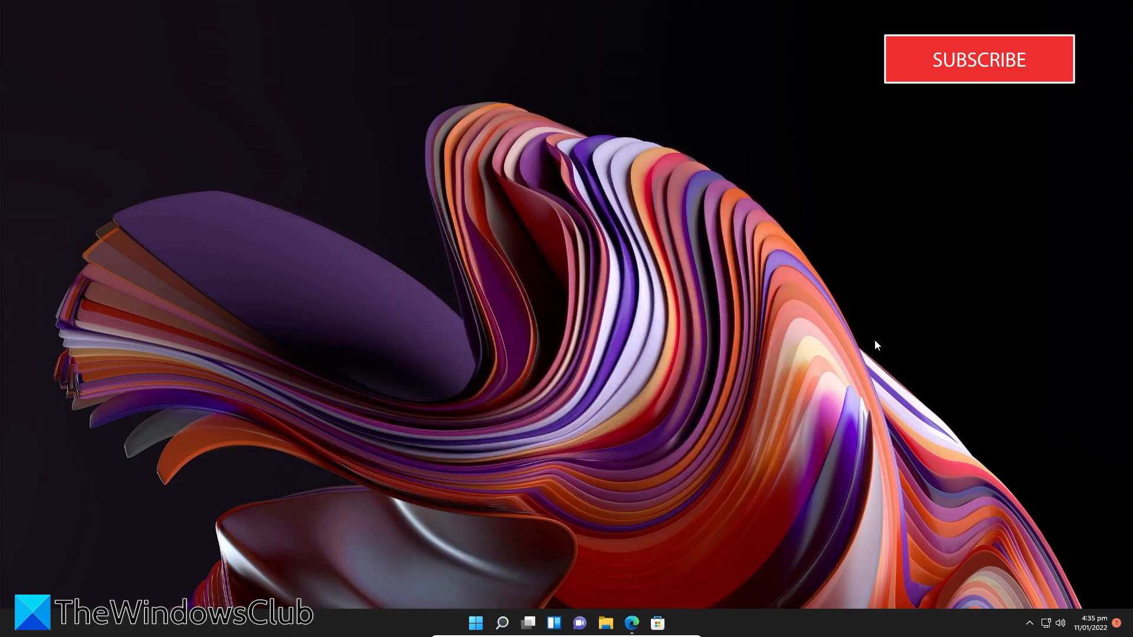
pyautogui.moveTo(1117, 116)
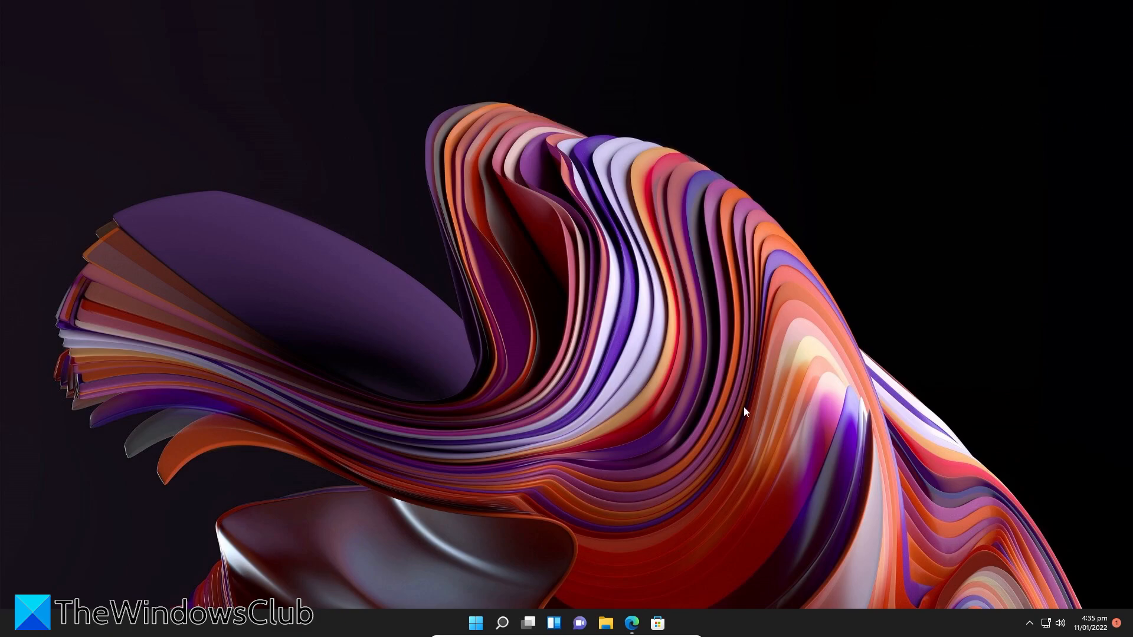
pyautogui.click(476, 624)
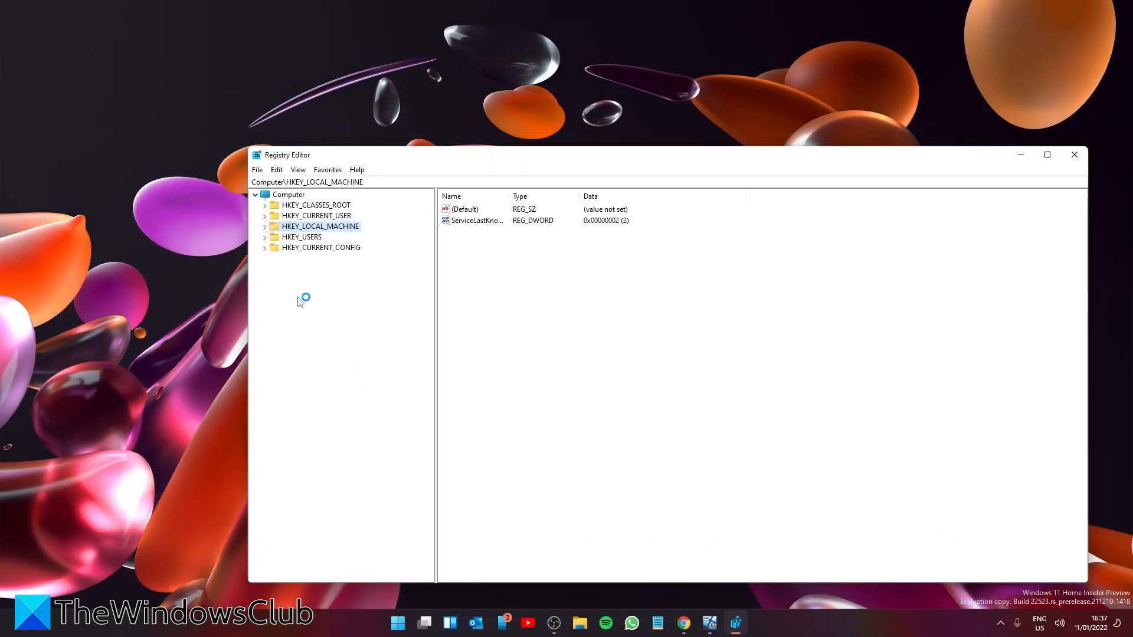
# Expand the Software, Policies, Microsoft and Windows registry keys to reach Explorer
pyautogui.click(265, 215)
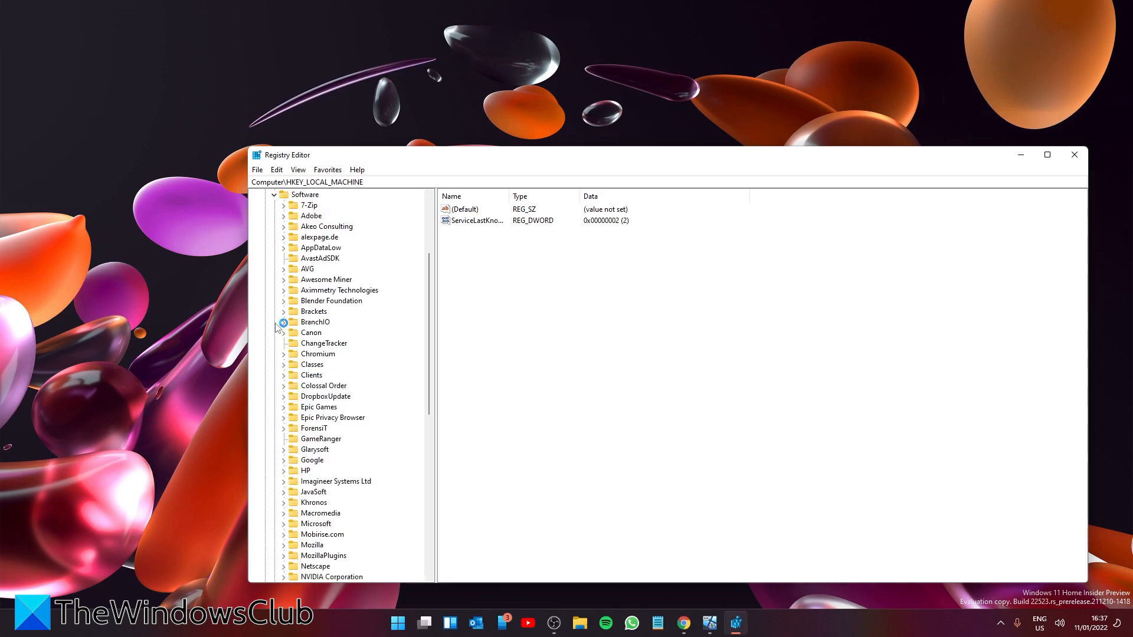
pyautogui.scroll(-3)
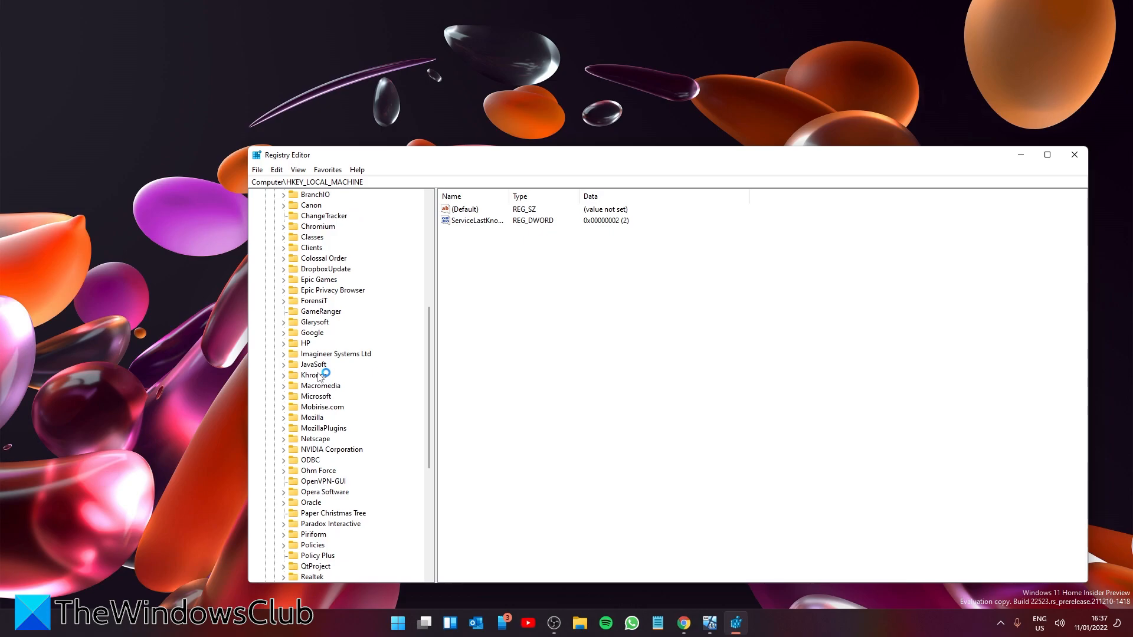
pyautogui.click(284, 449)
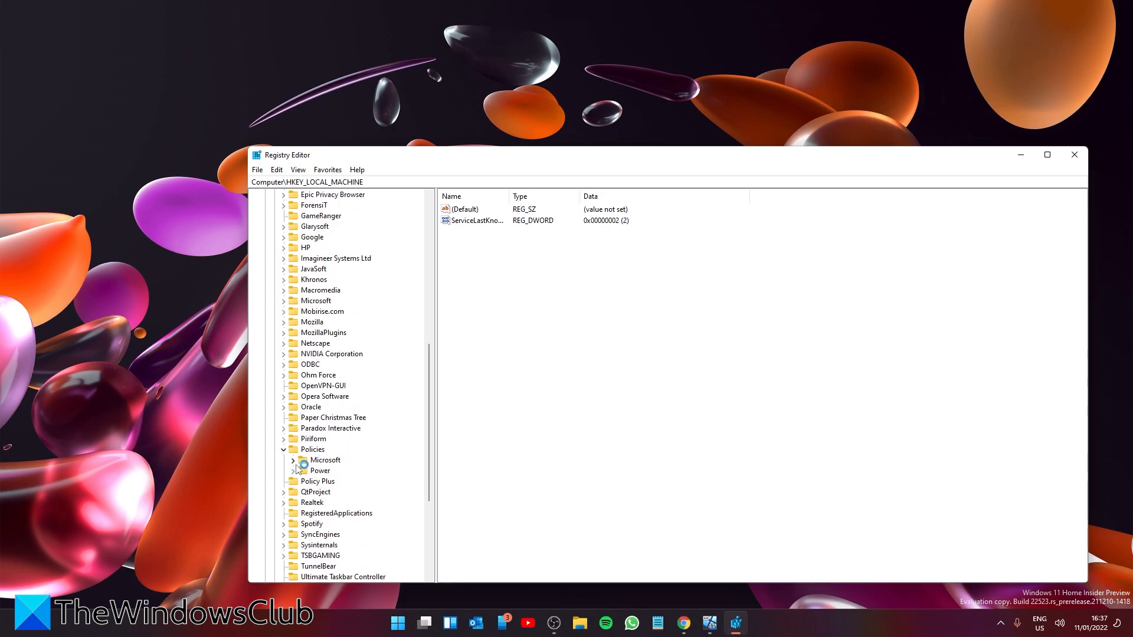
pyautogui.click(293, 460)
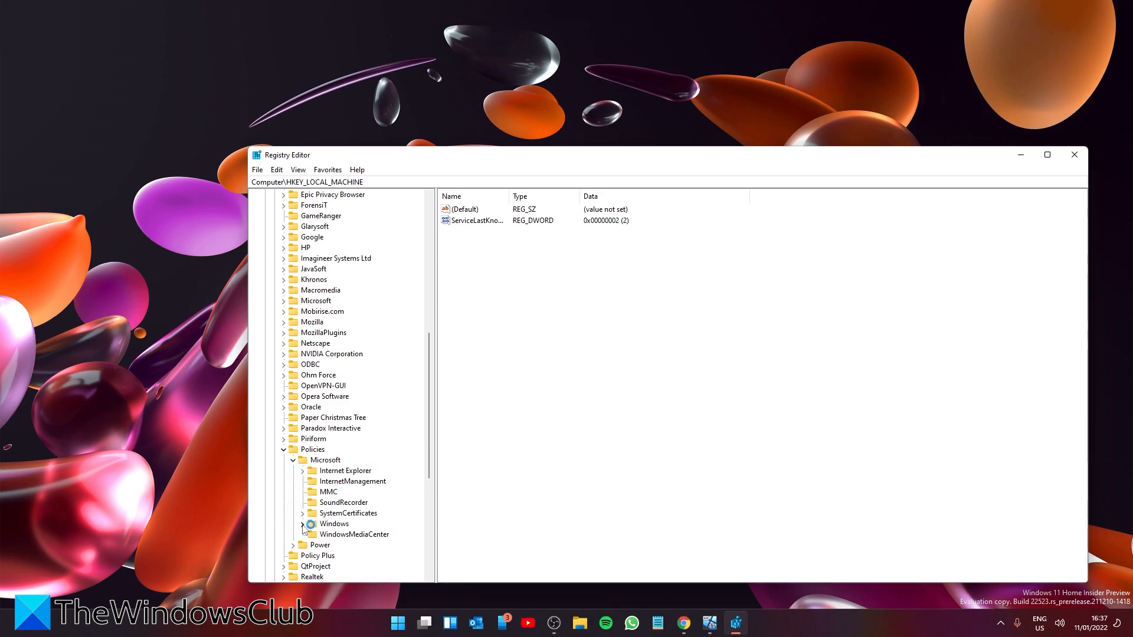
pyautogui.click(304, 524)
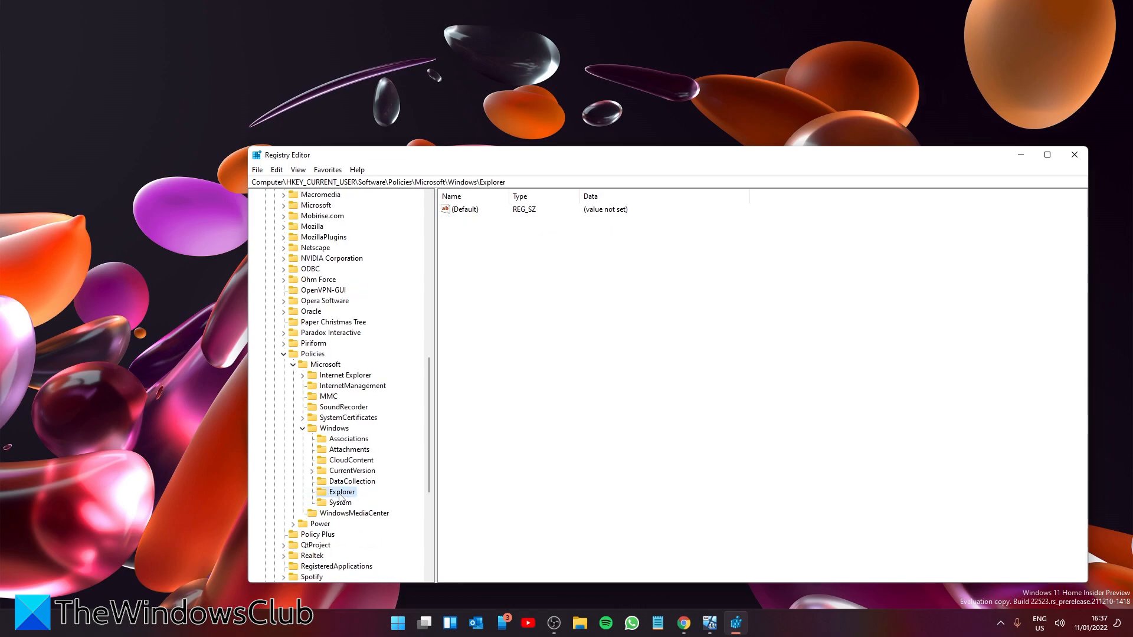
pyautogui.moveTo(659, 389)
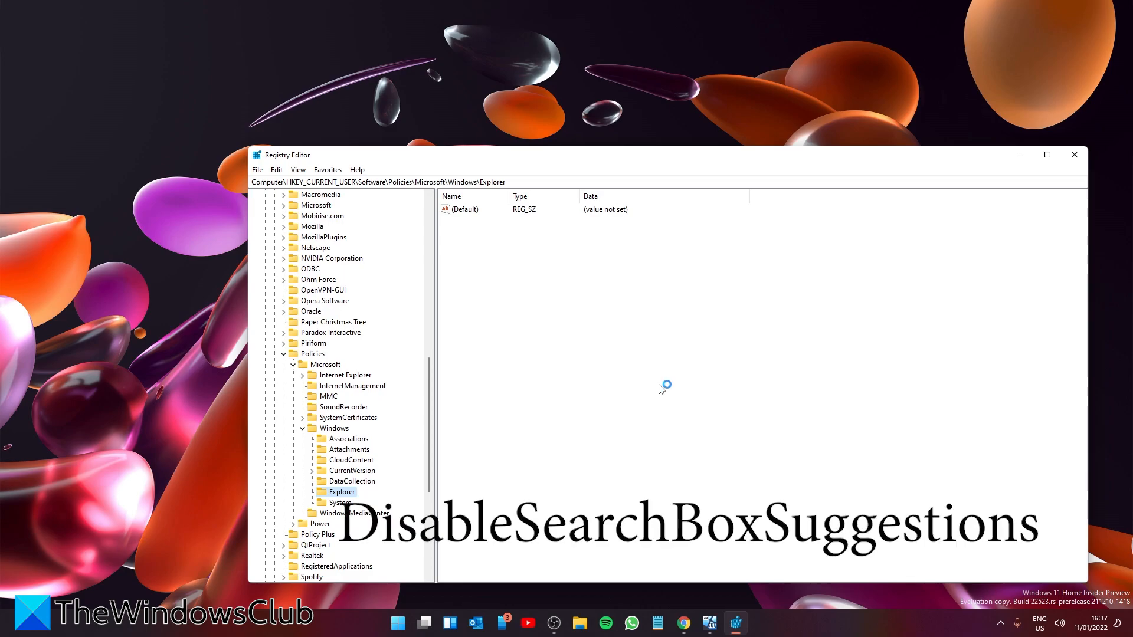
# Create a DWORD (32-bit) value named DISABLESEARCHBOXSUGGESTIONS in the Explorer key
pyautogui.click(464, 209)
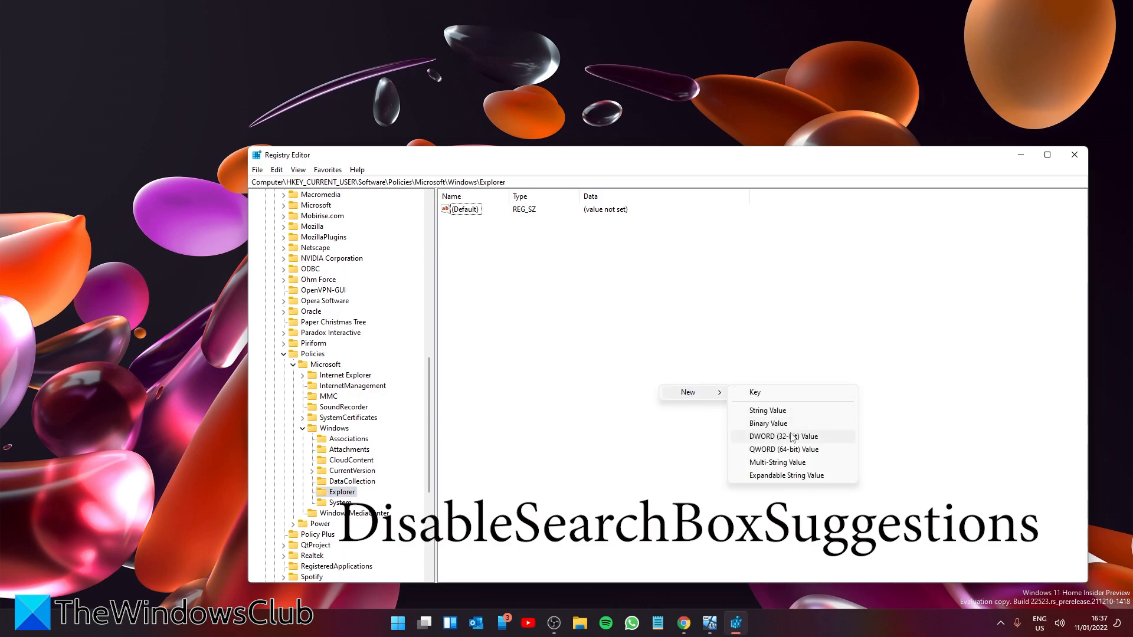
pyautogui.click(783, 435)
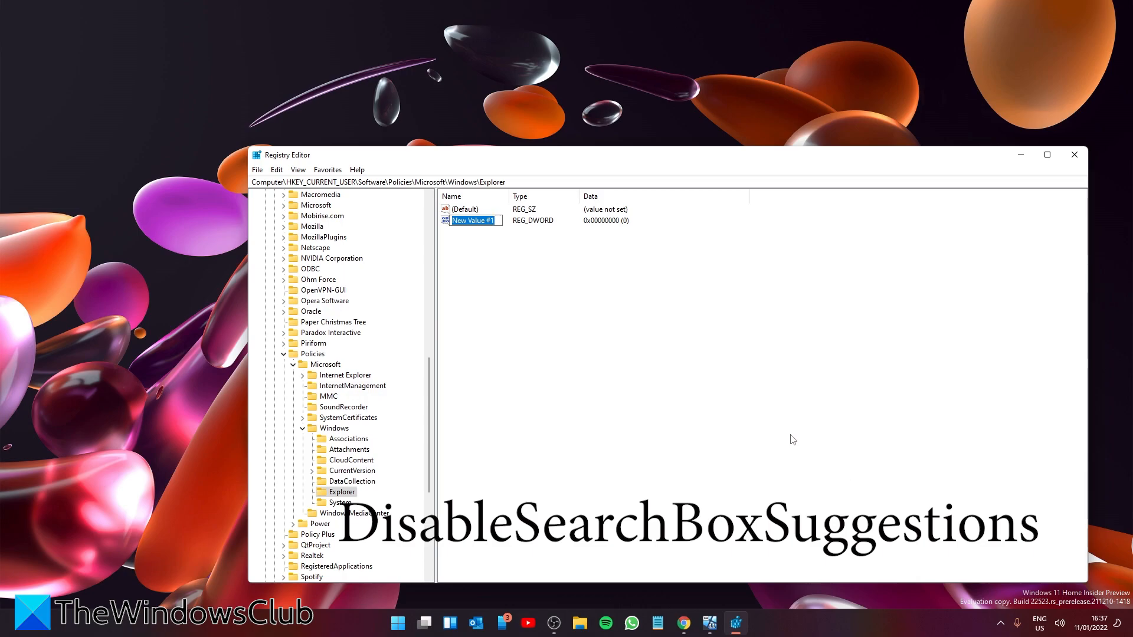
pyautogui.write('DISAB')
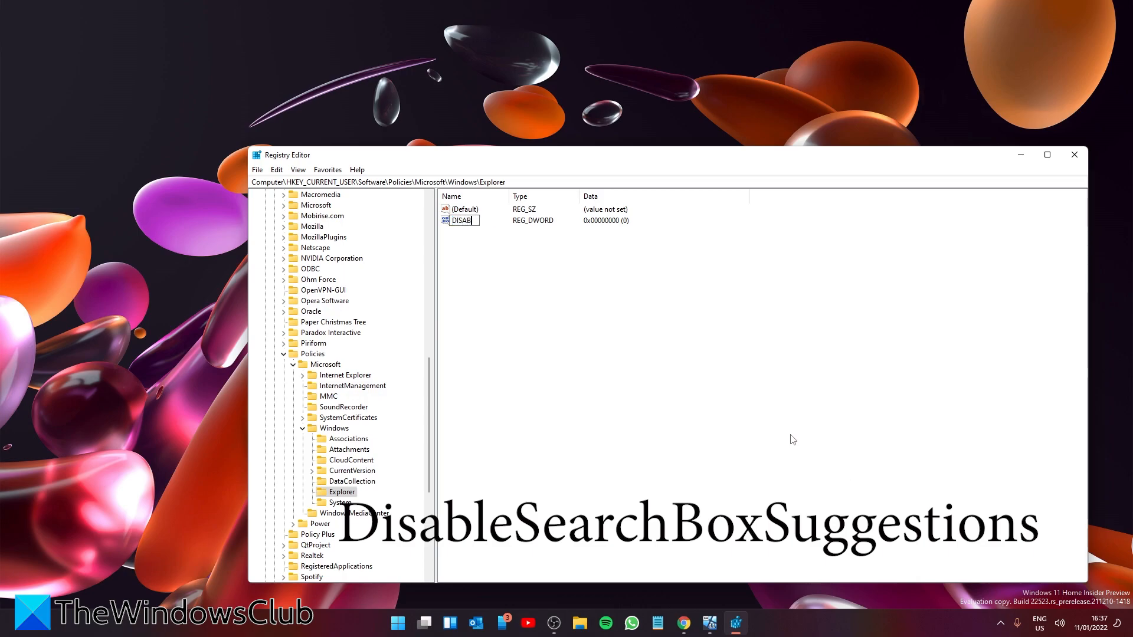
pyautogui.write('LESEARC...')
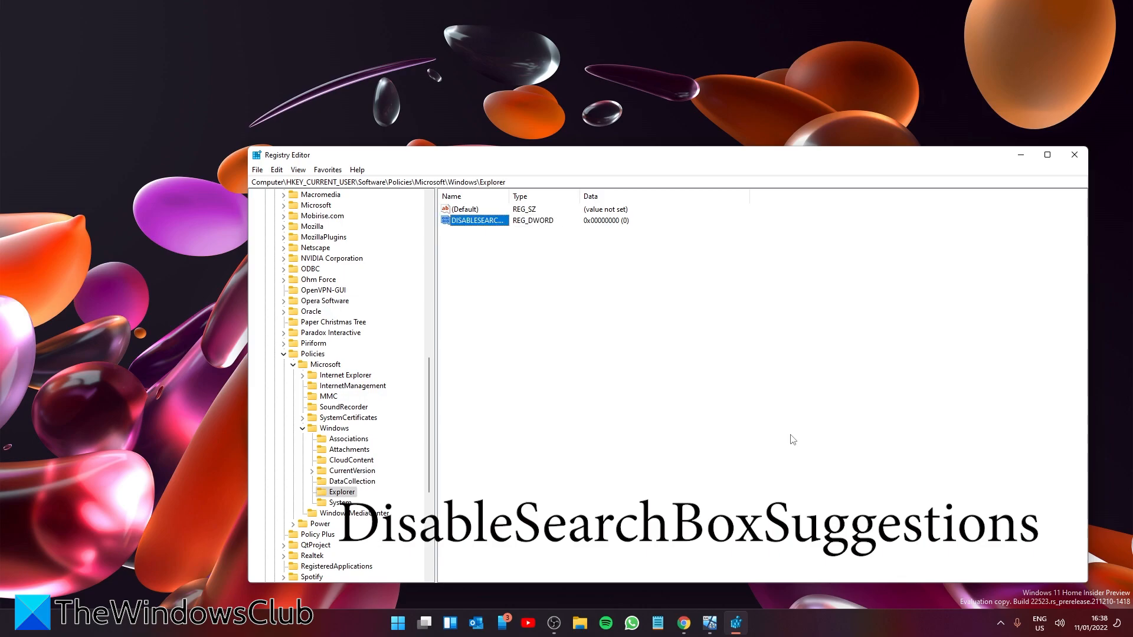
# Change the DISABLESEARCHBOXSUGGESTIONS value data from 0 to 1
pyautogui.doubleClick(473, 220)
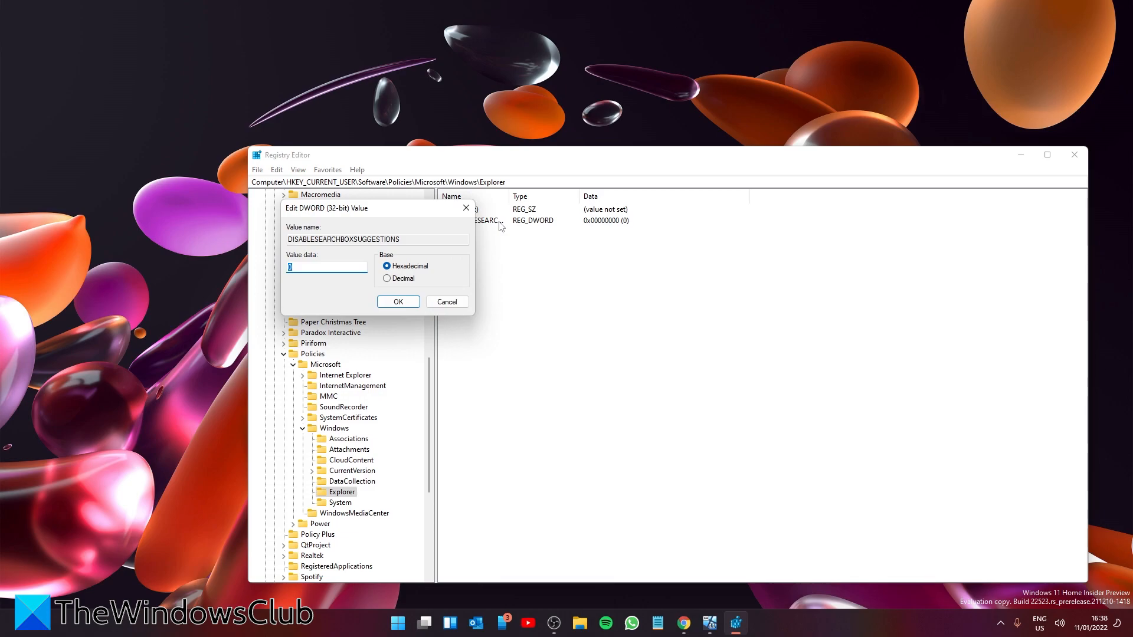
pyautogui.click(397, 301)
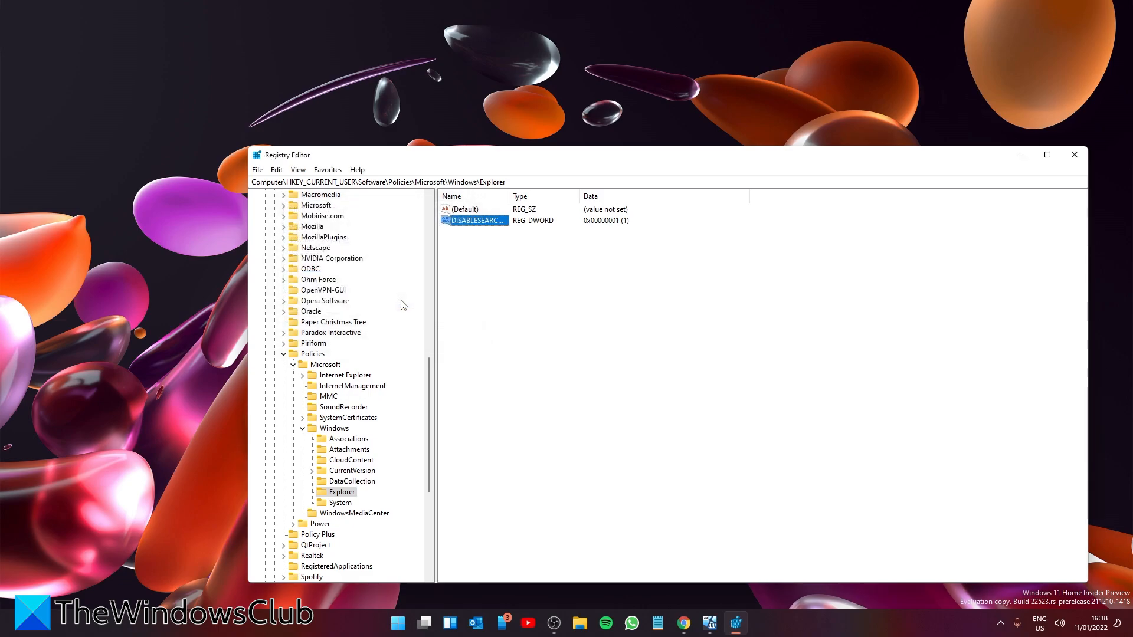
pyautogui.moveTo(1057, 224)
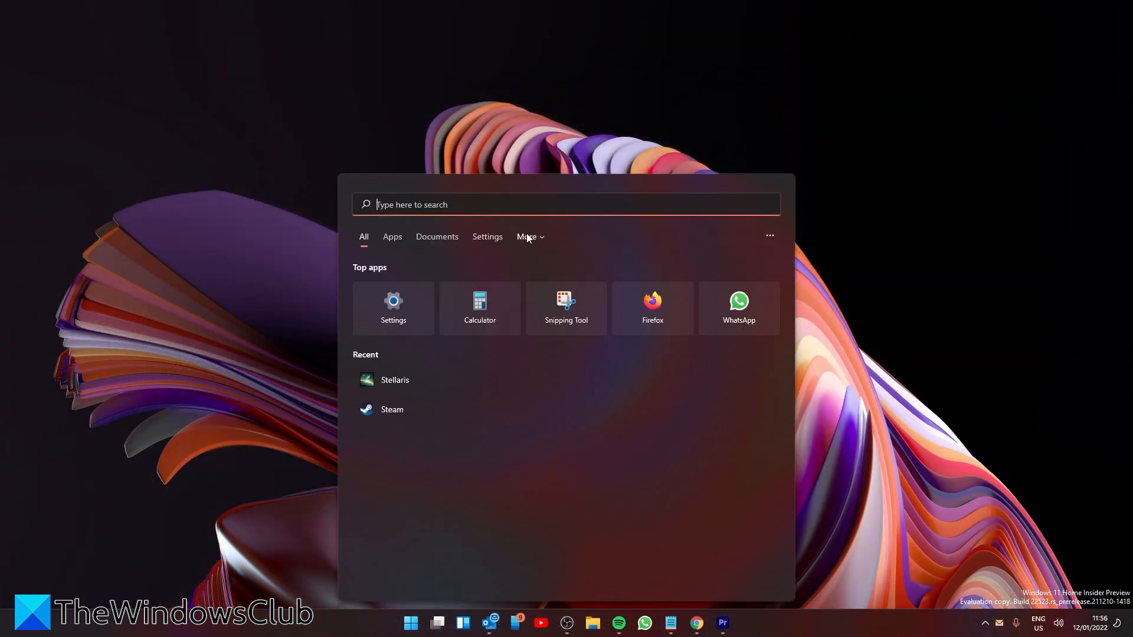
# Type 'the windows' into the taskbar search box
pyautogui.write('the windows')
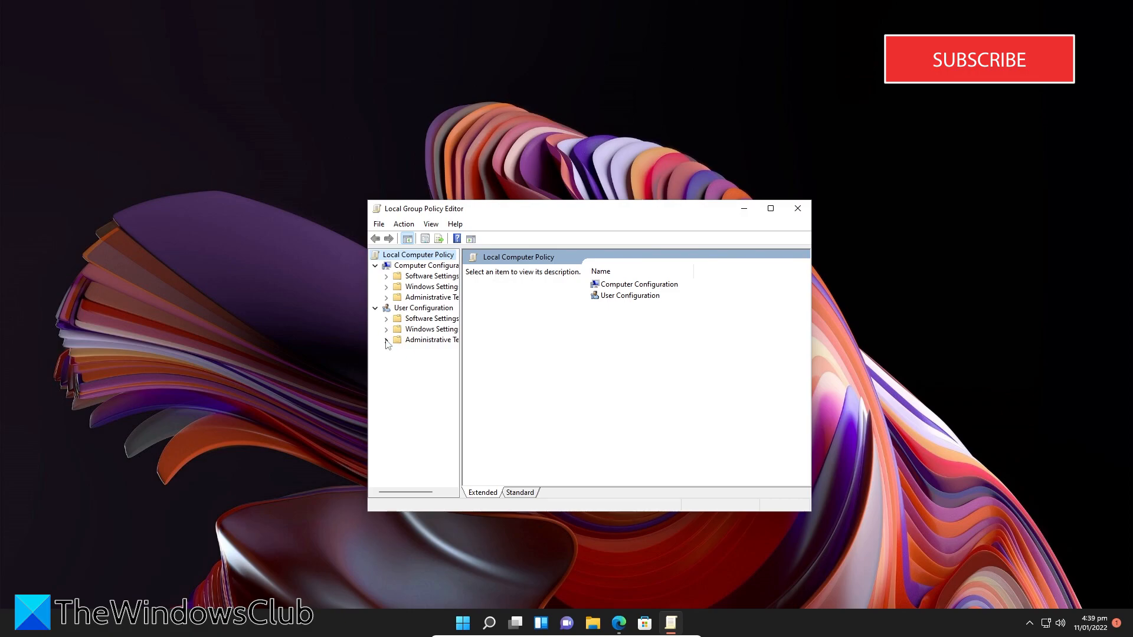
# Expand Administrative Templates and Windows Components to show the 47 File Explorer policies
pyautogui.click(387, 340)
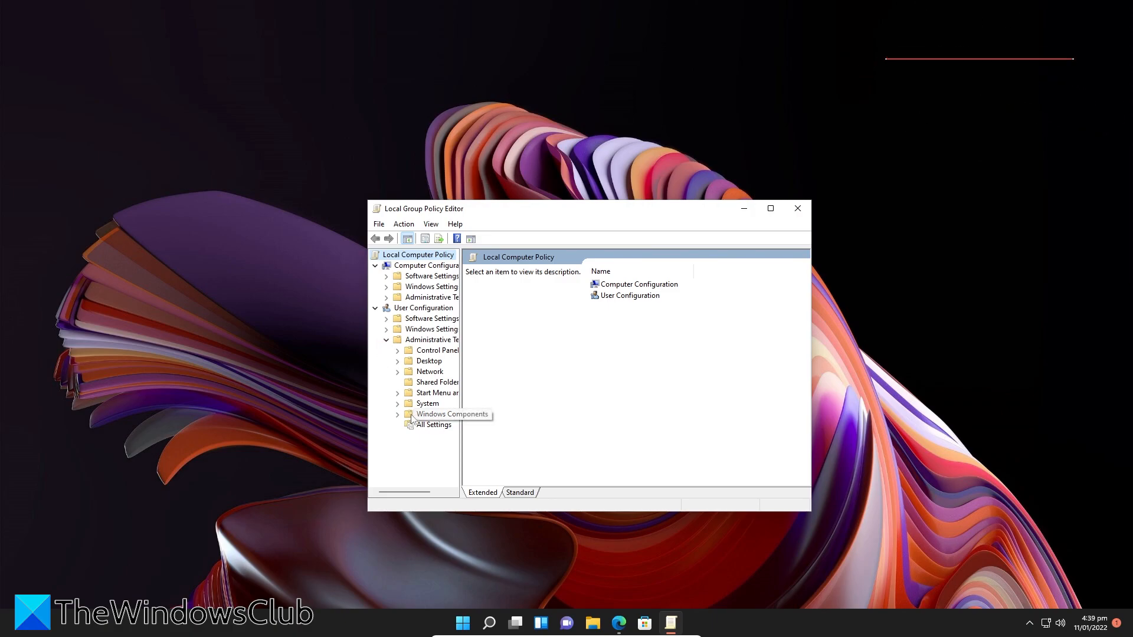
pyautogui.click(396, 414)
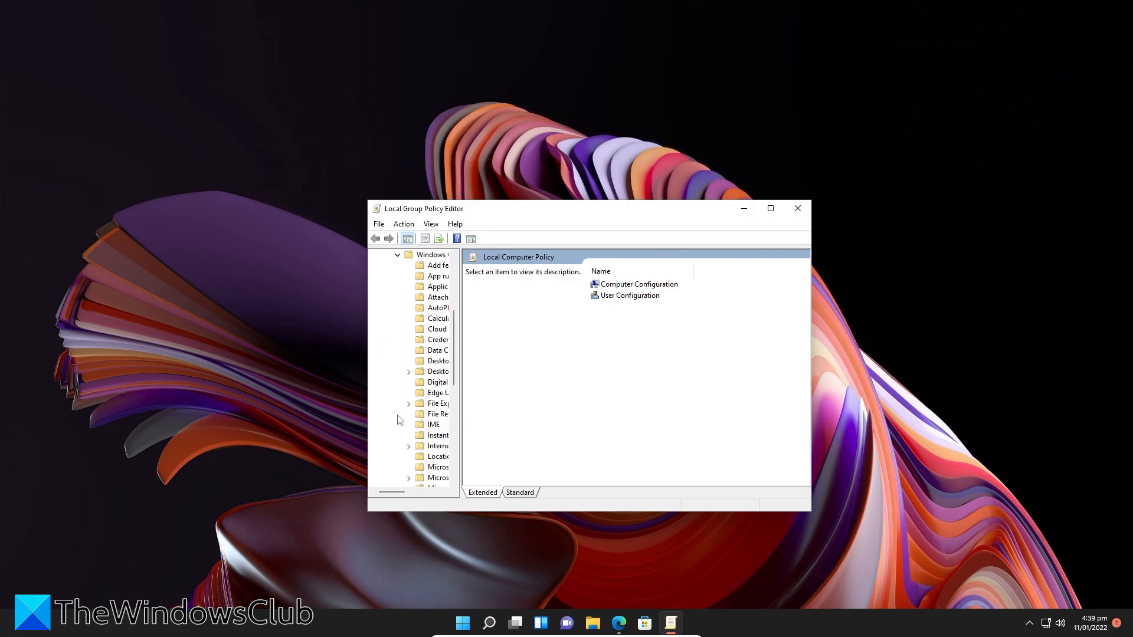
pyautogui.moveTo(645, 450)
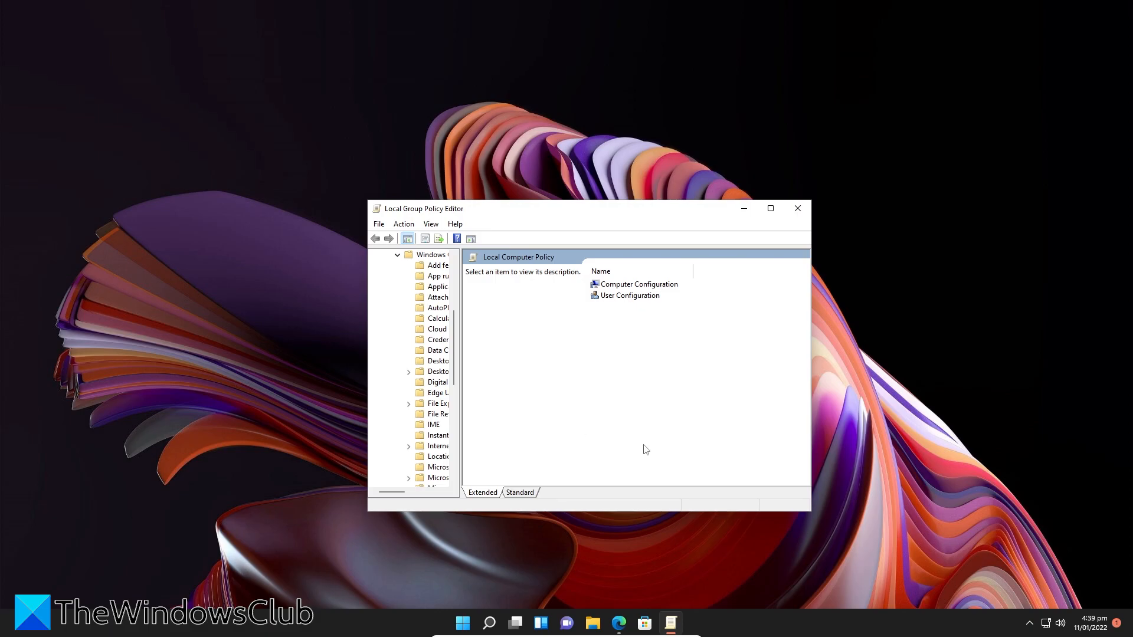
pyautogui.click(439, 403)
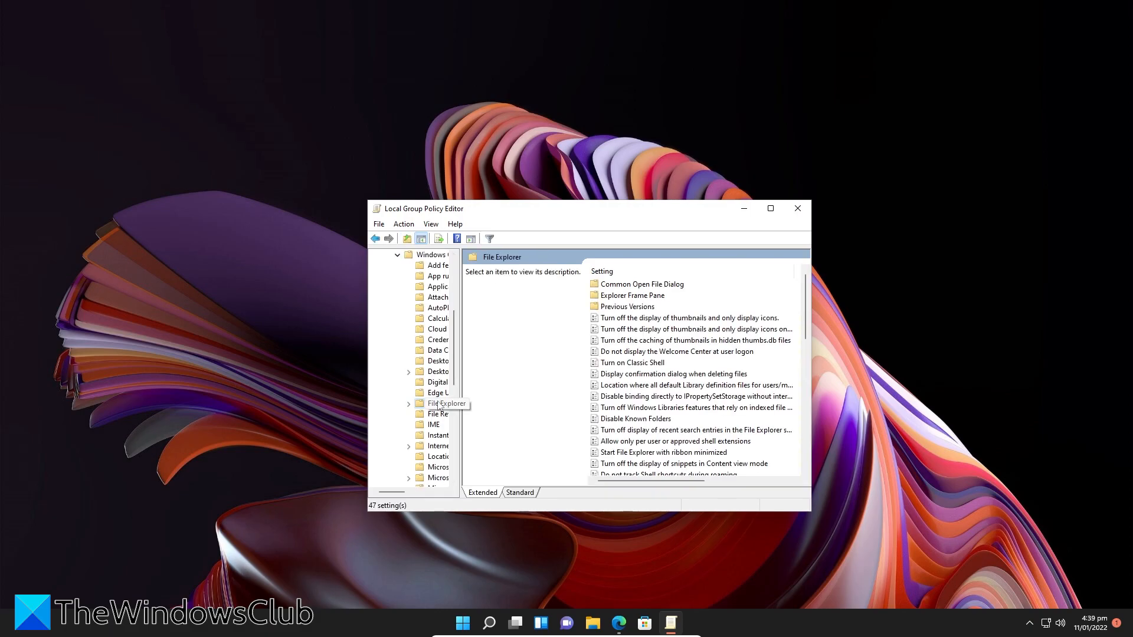
pyautogui.moveTo(669, 396)
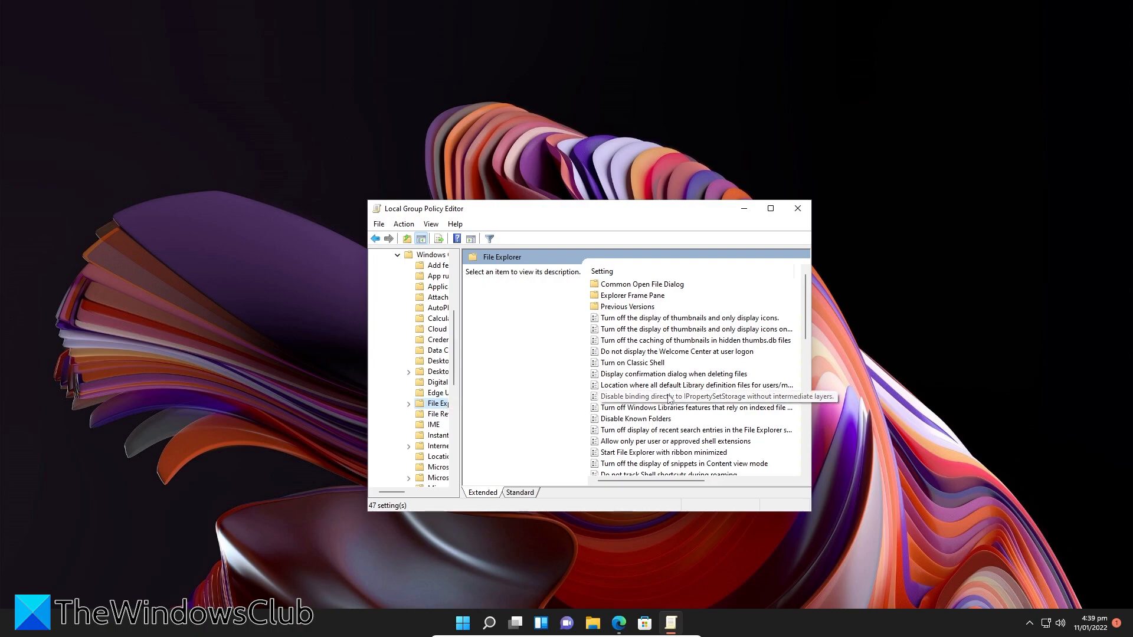
pyautogui.moveTo(721, 327)
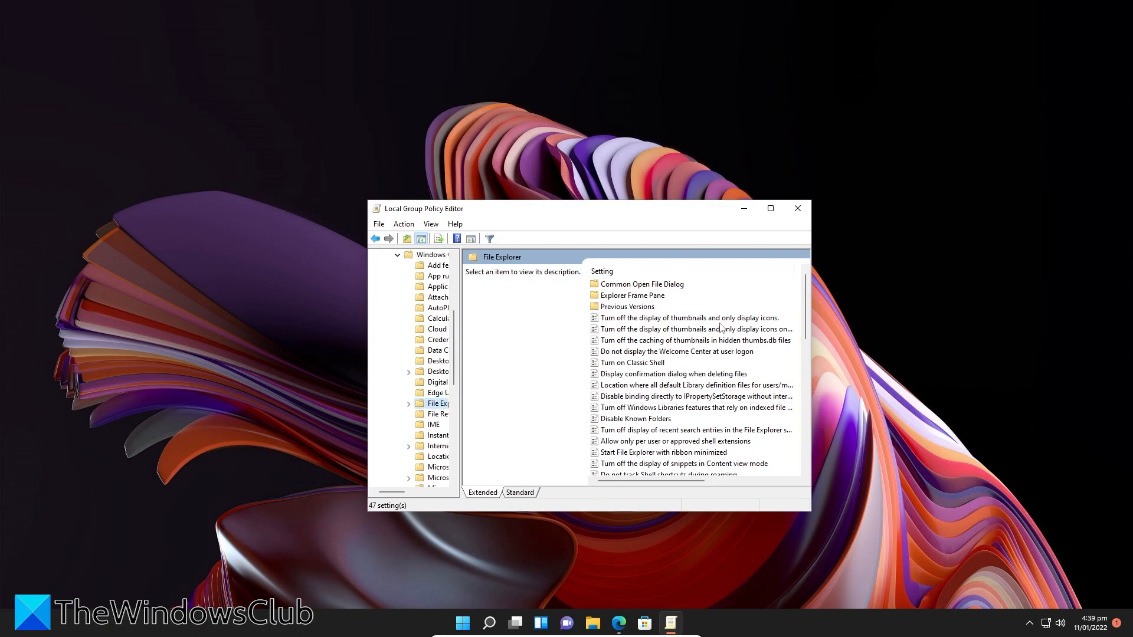
pyautogui.scroll(-3)
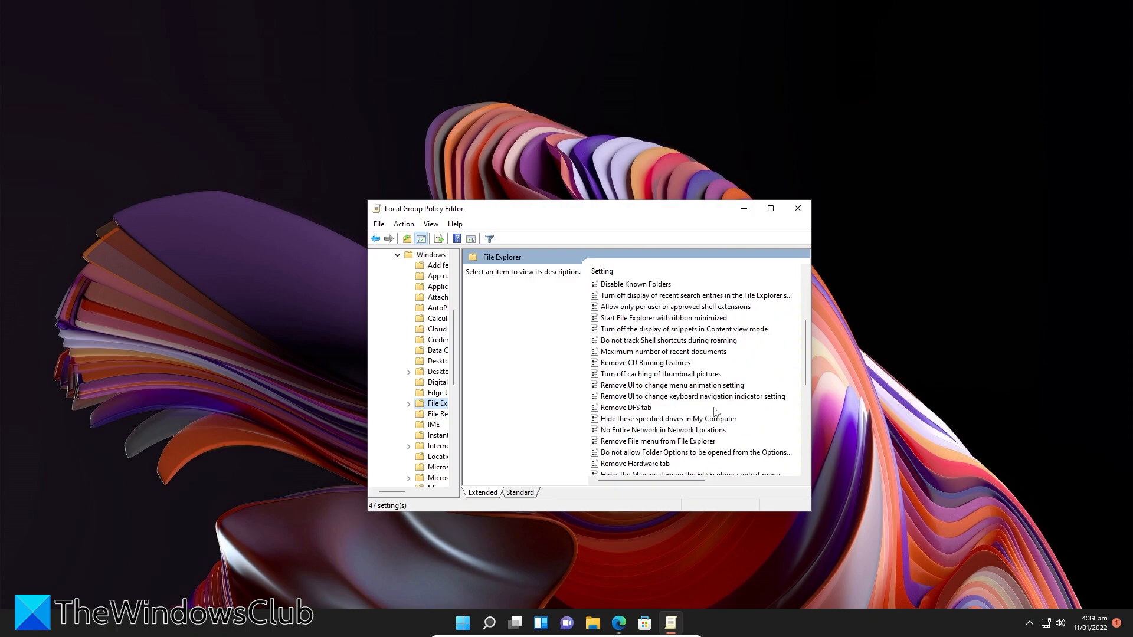
pyautogui.scroll(3)
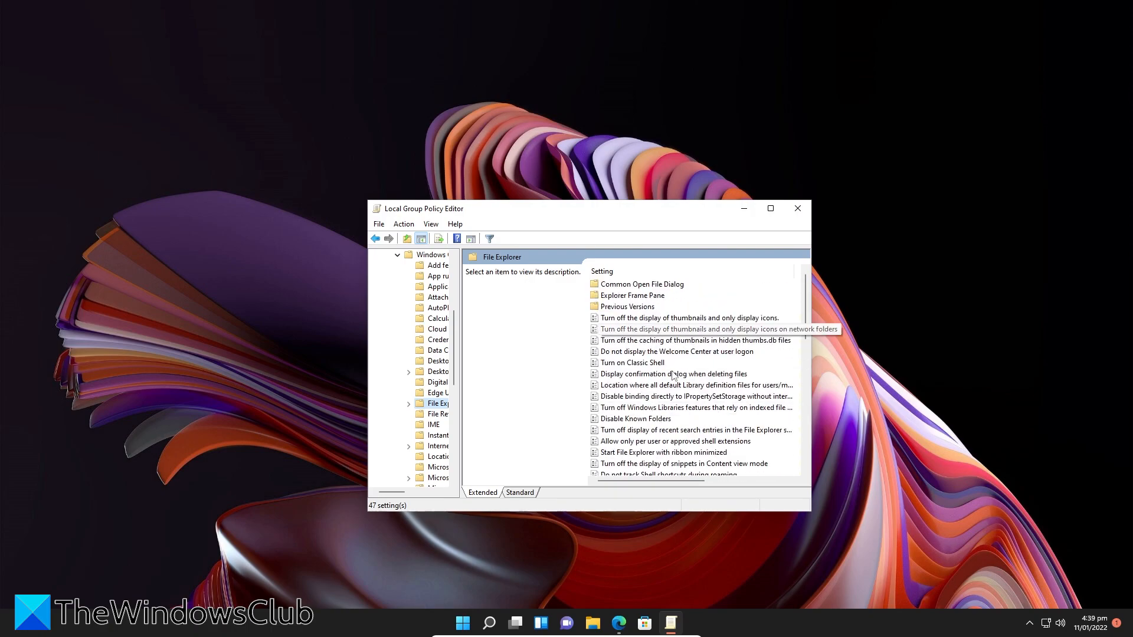
pyautogui.scroll(-3)
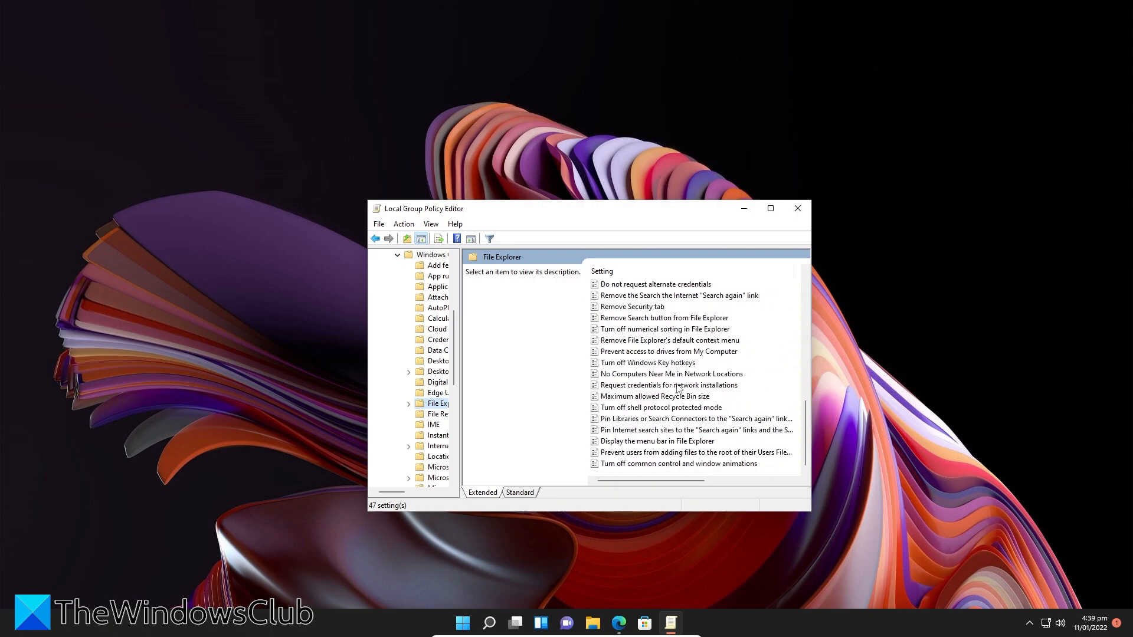
pyautogui.click(412, 435)
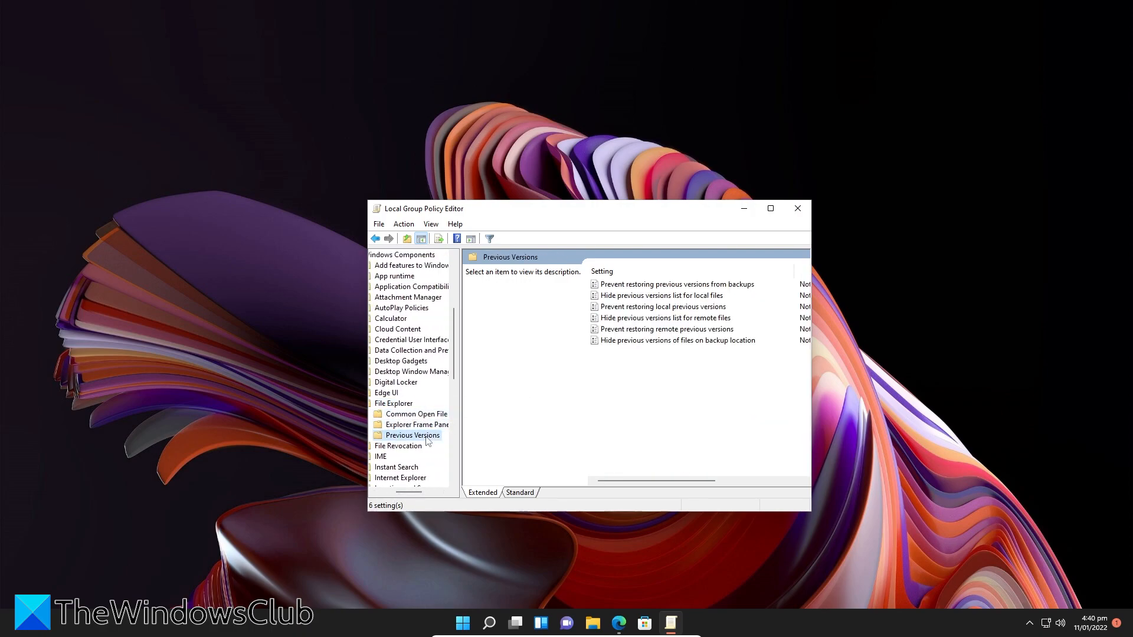
pyautogui.click(394, 403)
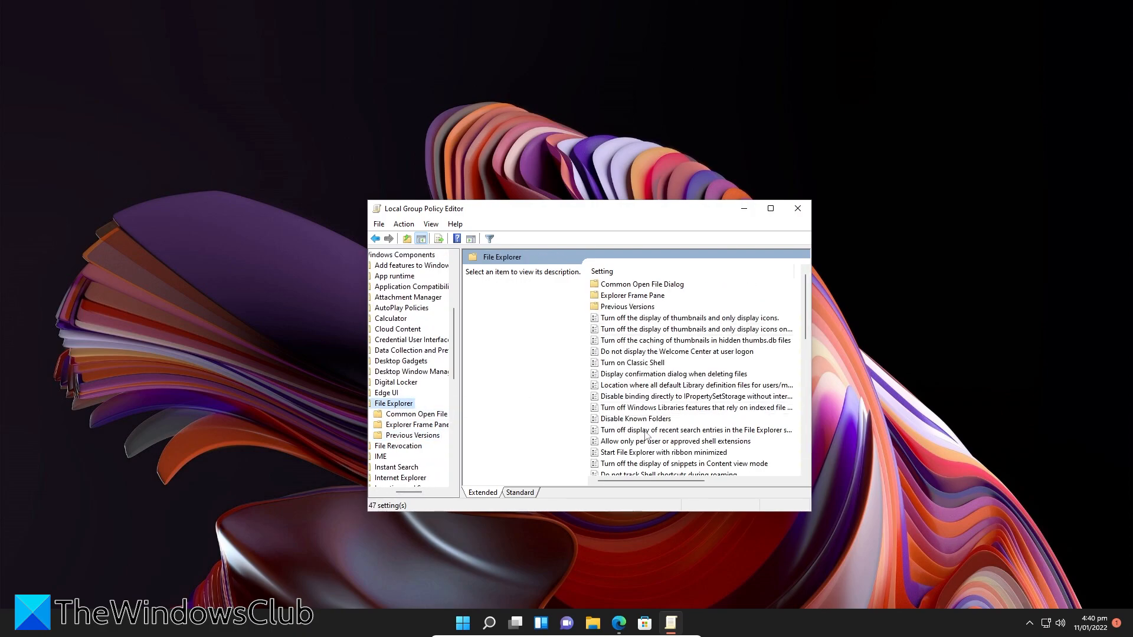
# Set 'Turn off display of recent search entries' to Enabled and apply it
pyautogui.doubleClick(694, 430)
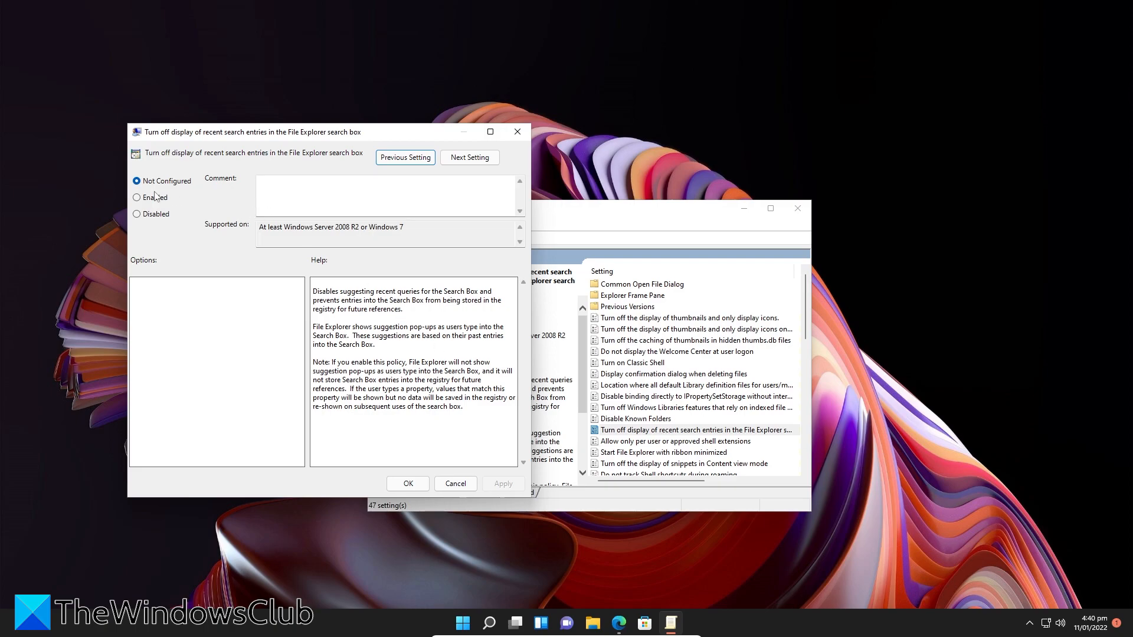
pyautogui.click(137, 197)
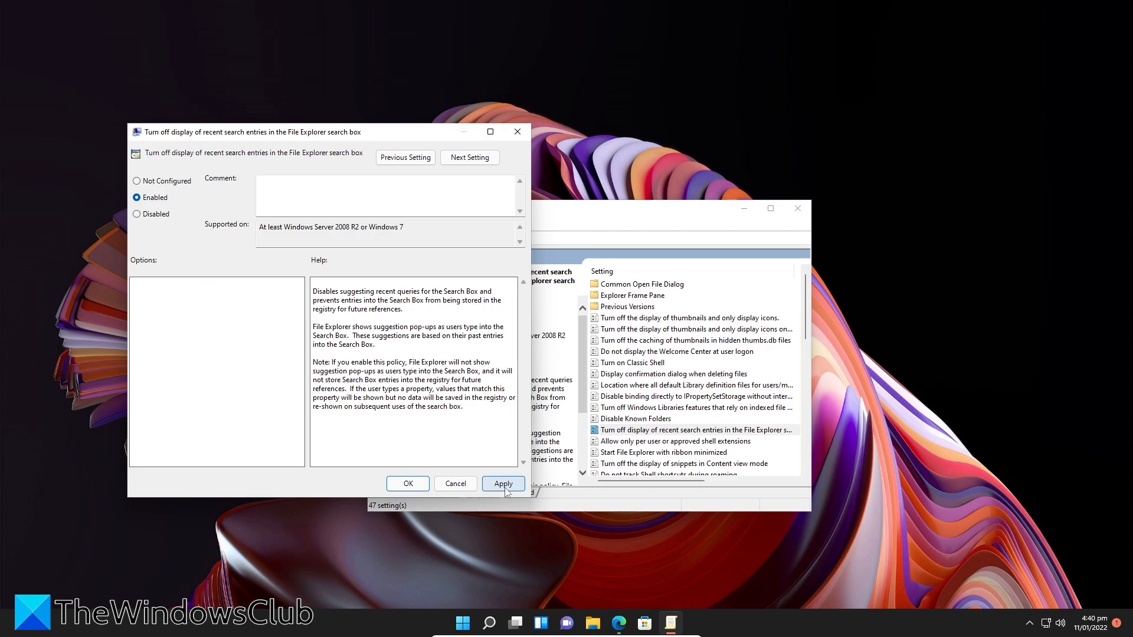
pyautogui.click(503, 483)
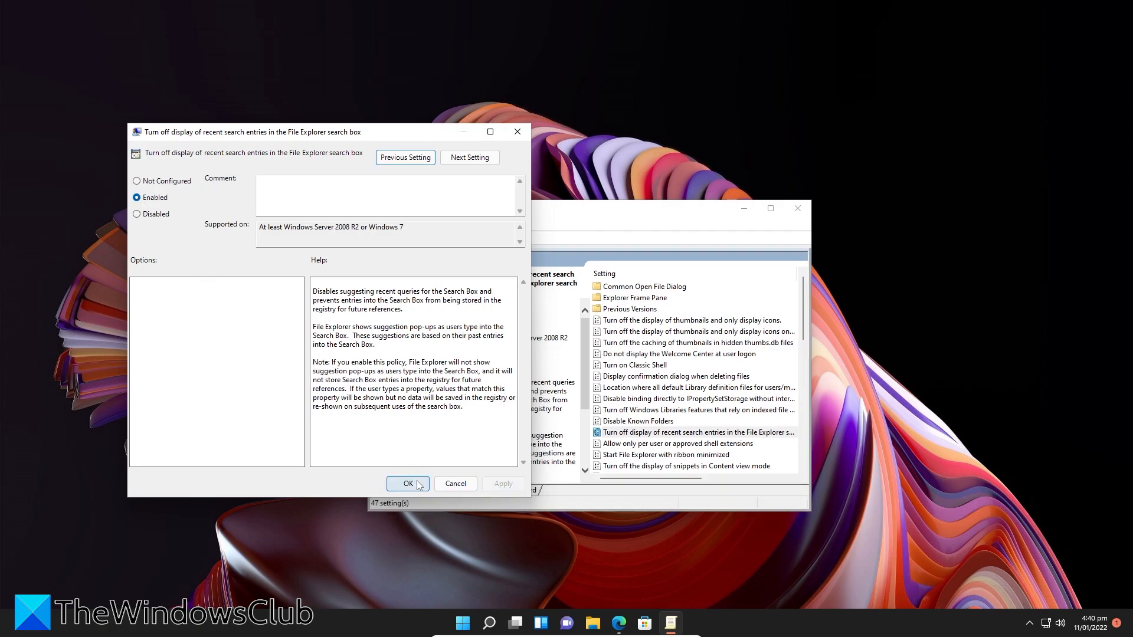
pyautogui.click(408, 483)
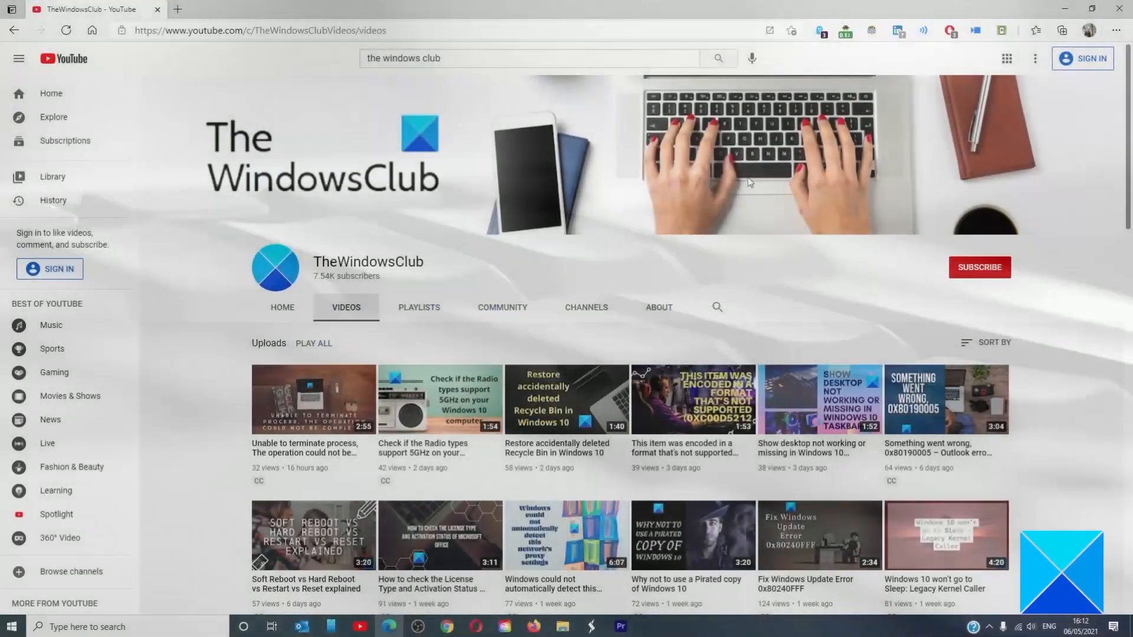
pyautogui.scroll(-3)
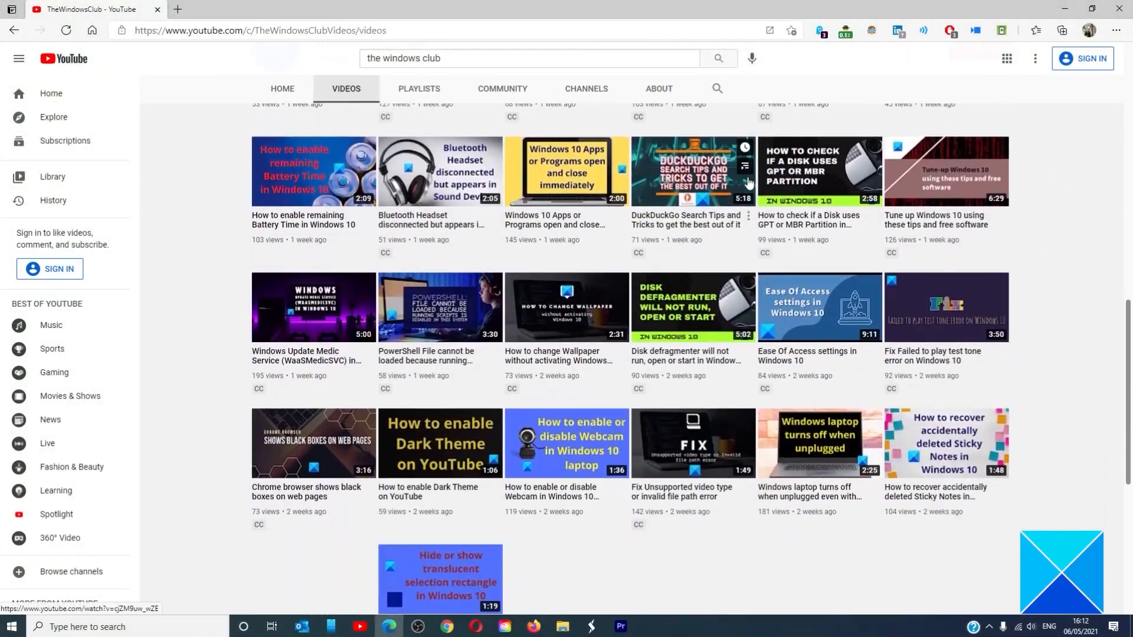
pyautogui.scroll(-3)
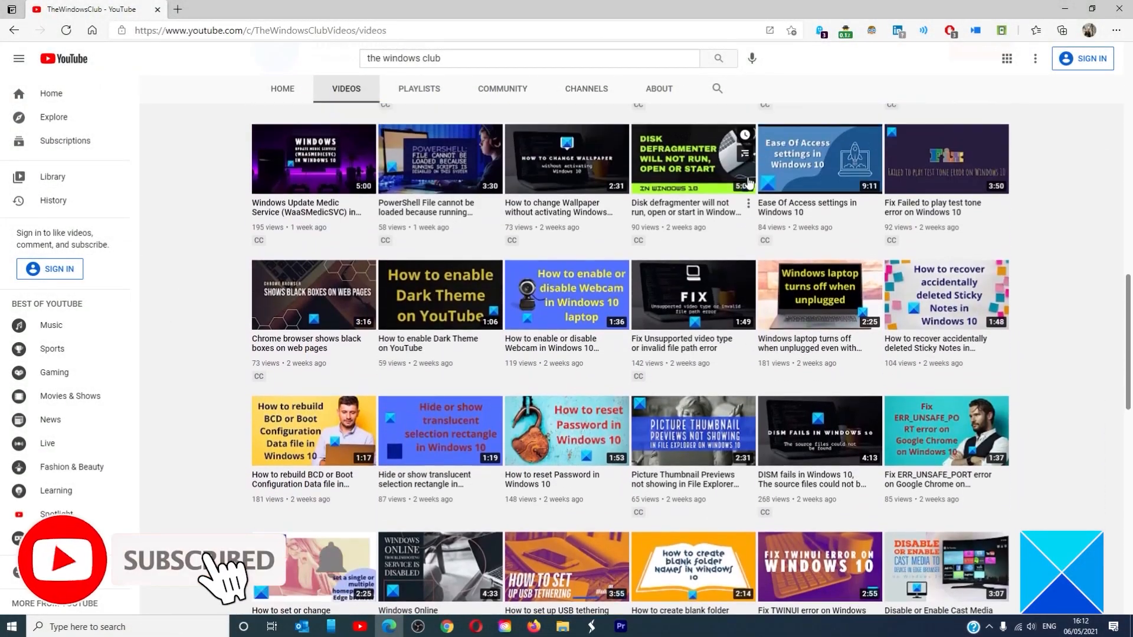
pyautogui.scroll(3)
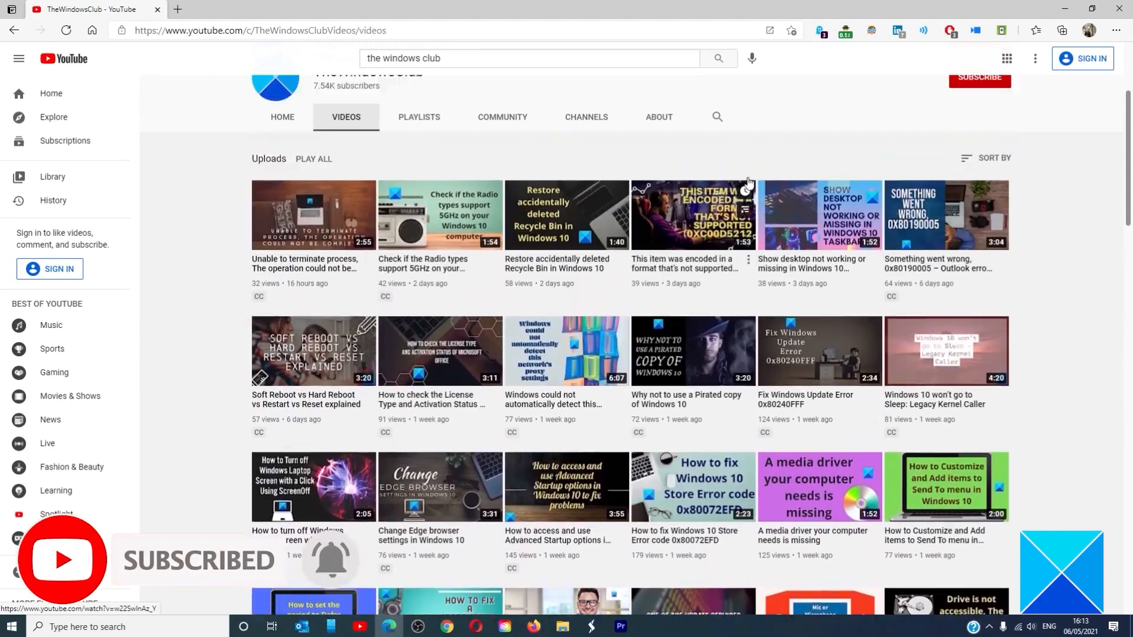